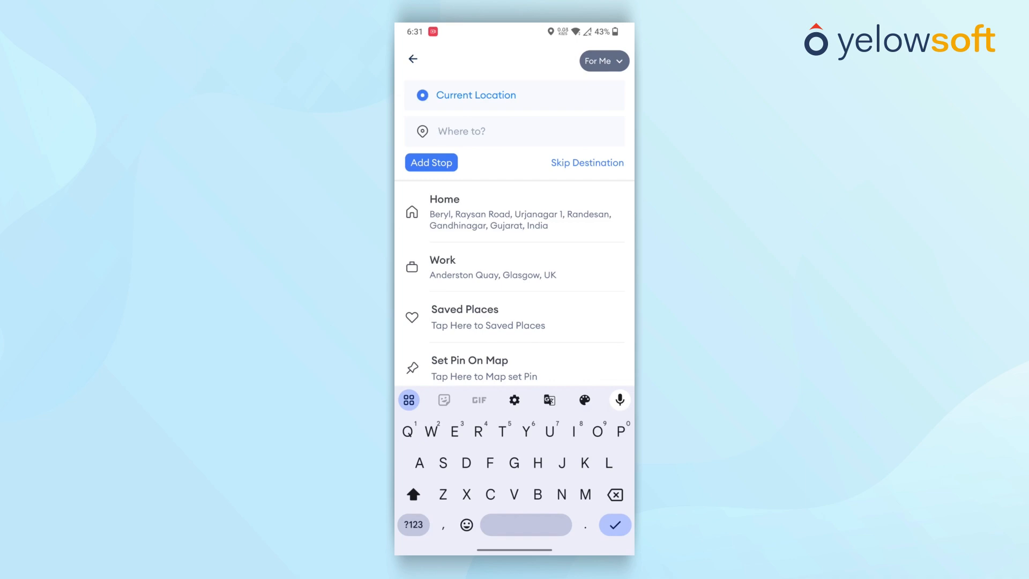
# Pick the destination and review the Sedan fare breakdown, totaling GBP 784.35 after discount
pyautogui.click(430, 162)
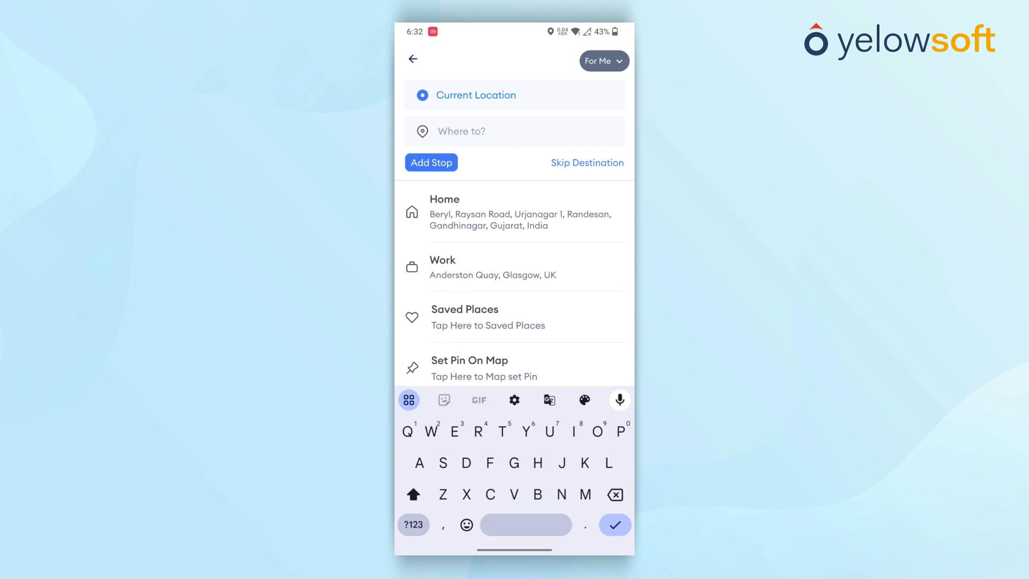
pyautogui.click(513, 131)
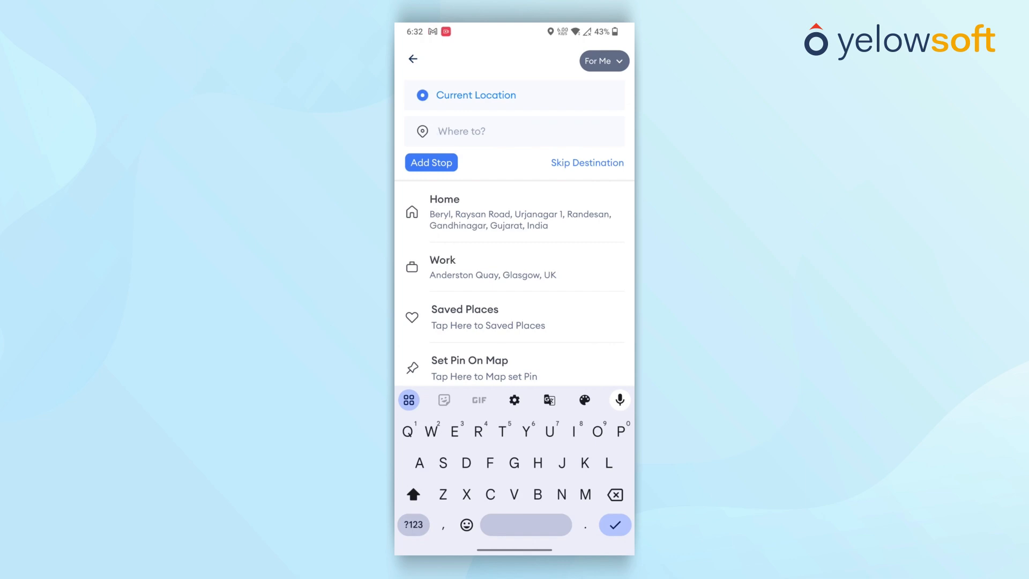
pyautogui.click(514, 131)
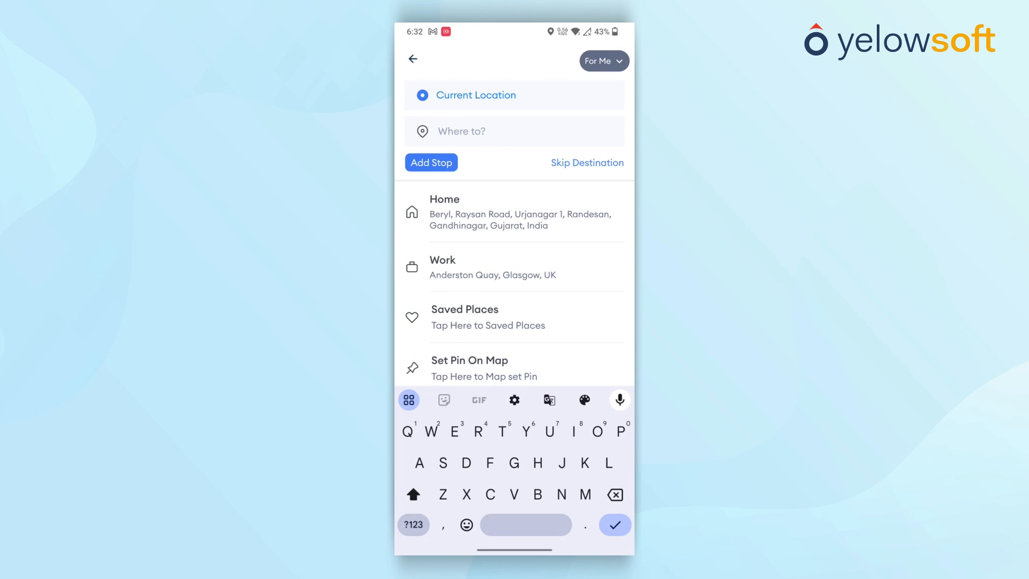
pyautogui.click(603, 61)
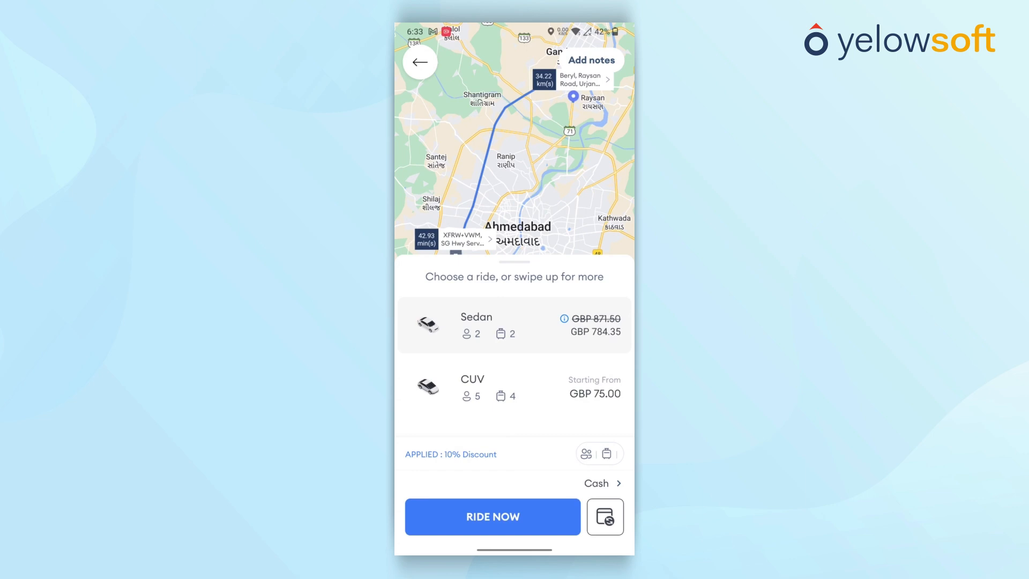
pyautogui.click(562, 319)
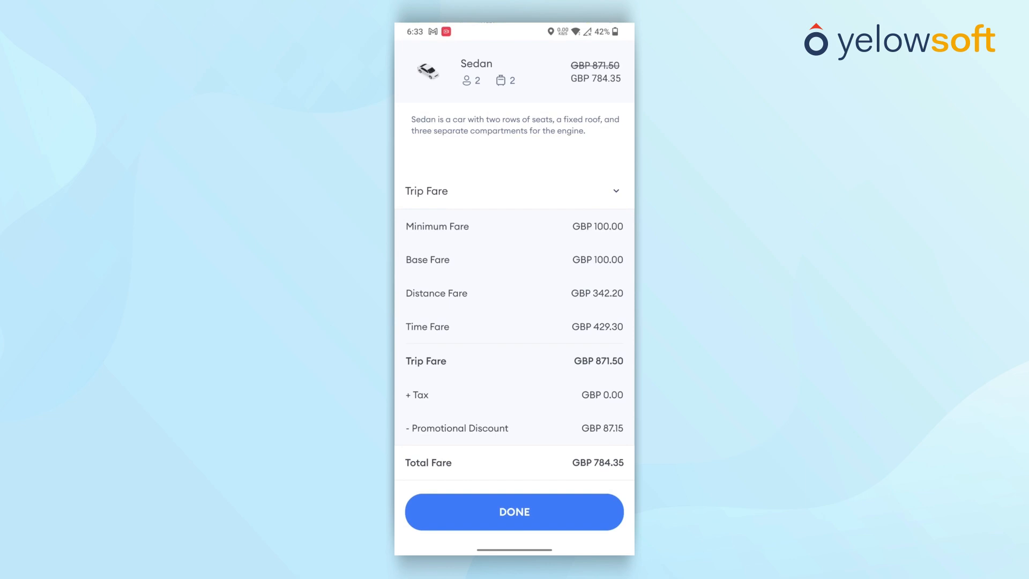
pyautogui.click(513, 512)
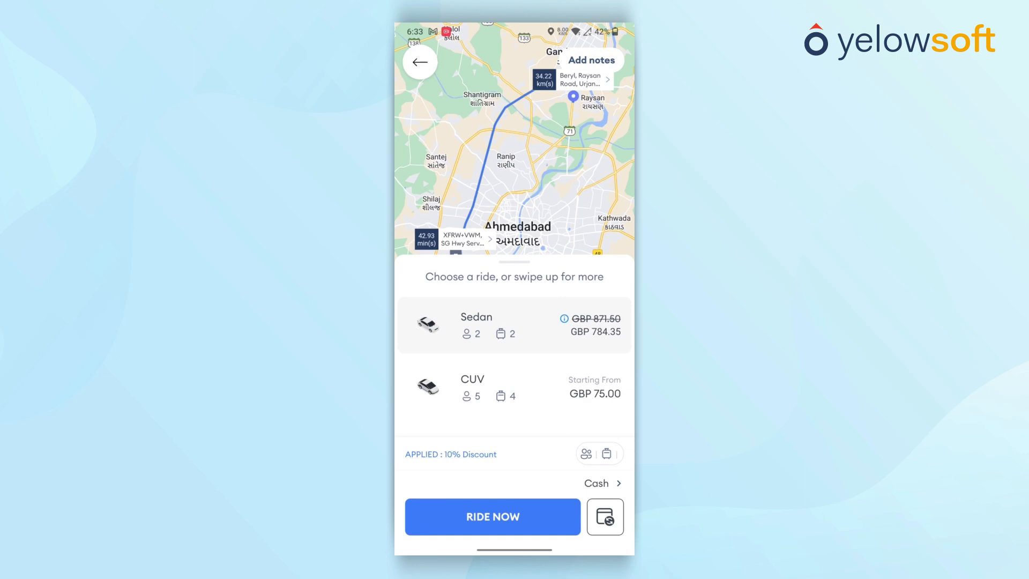
# Book the Sedan ride, getting trip #5712670 with Demo Driver arriving in 1 minute
pyautogui.click(491, 516)
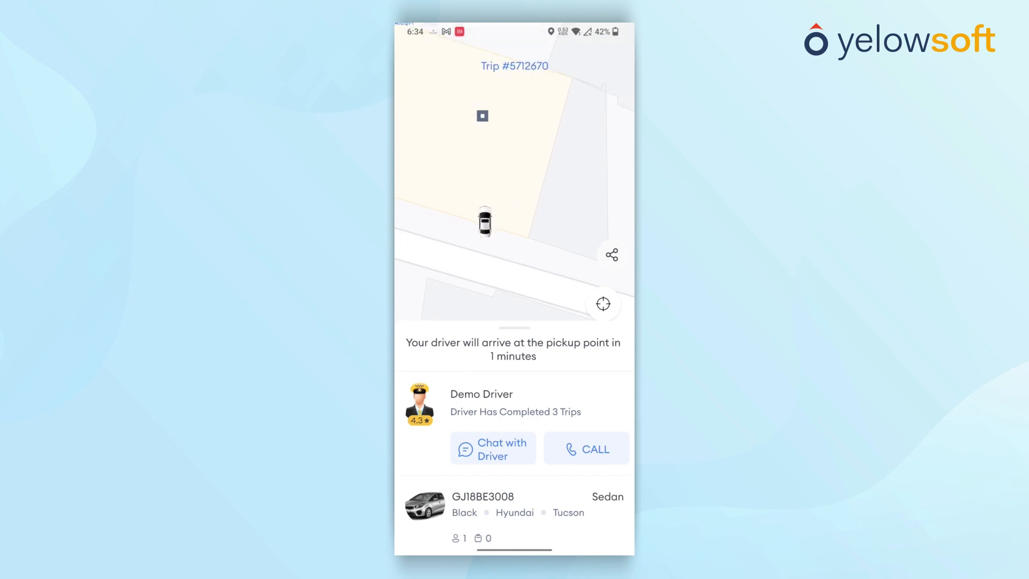
# Send 'Where are you?' to the driver in chat and receive their arrival reply
pyautogui.click(493, 447)
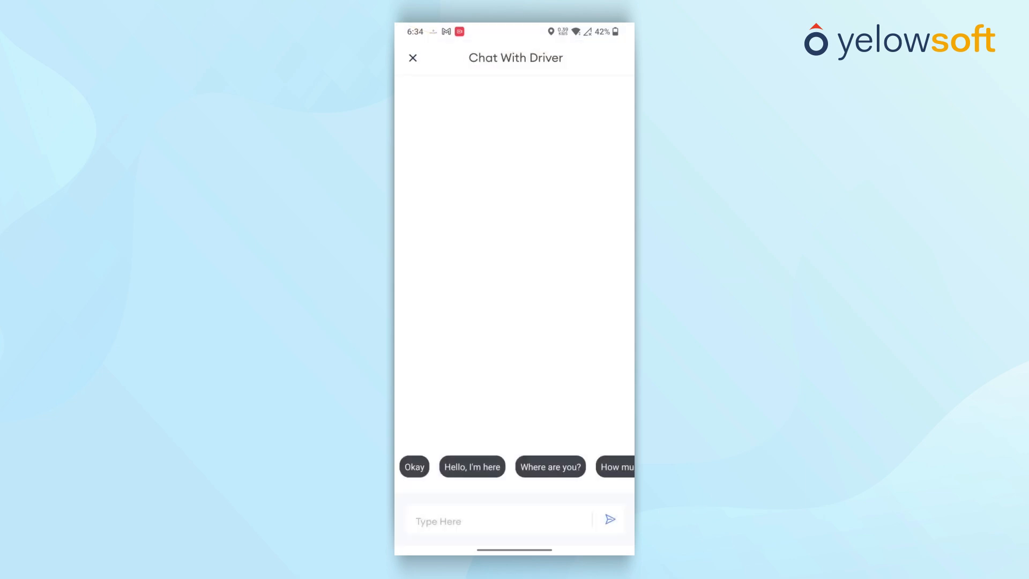
pyautogui.click(549, 467)
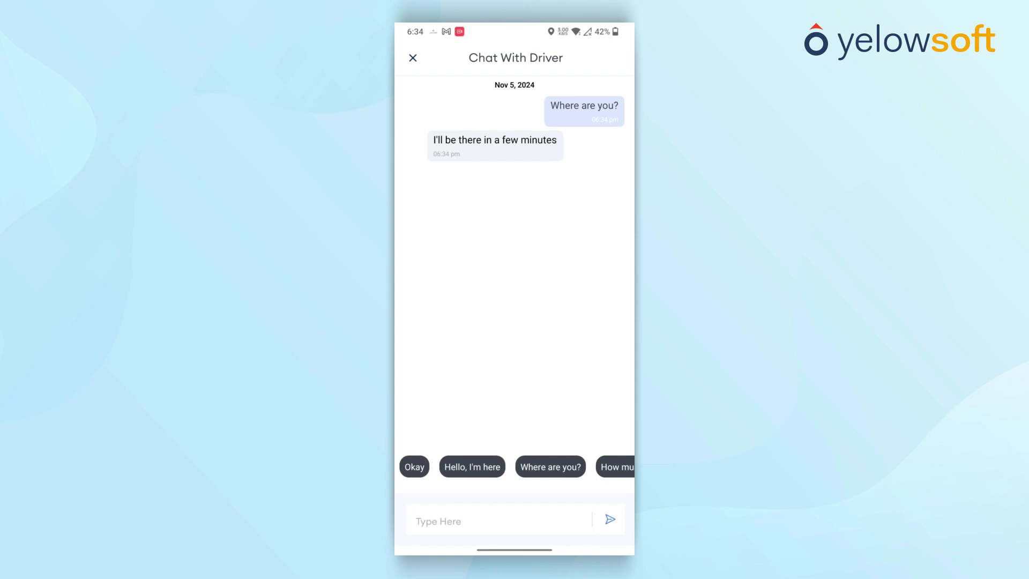
pyautogui.click(412, 58)
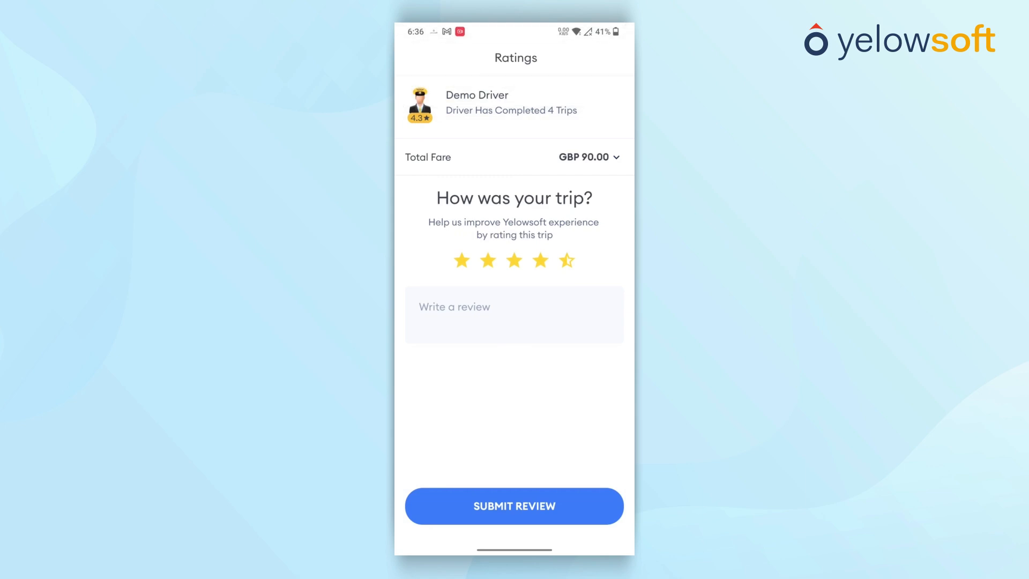
# Submit a four-and-a-half-star review for the GBP 90.00 trip
pyautogui.click(514, 505)
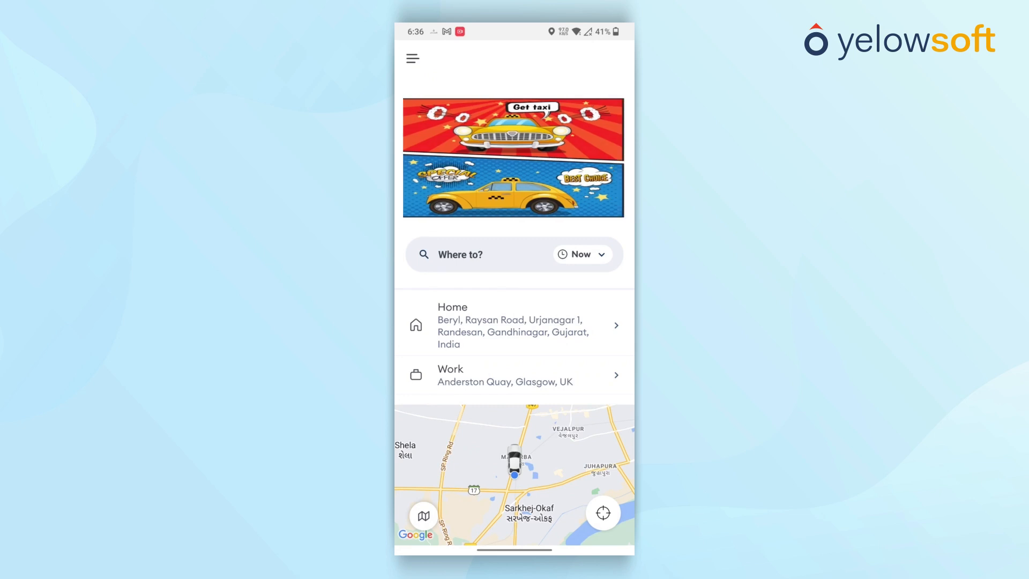
# View the Refer & Earn referral code, then return to the account menu's settings
pyautogui.click(412, 58)
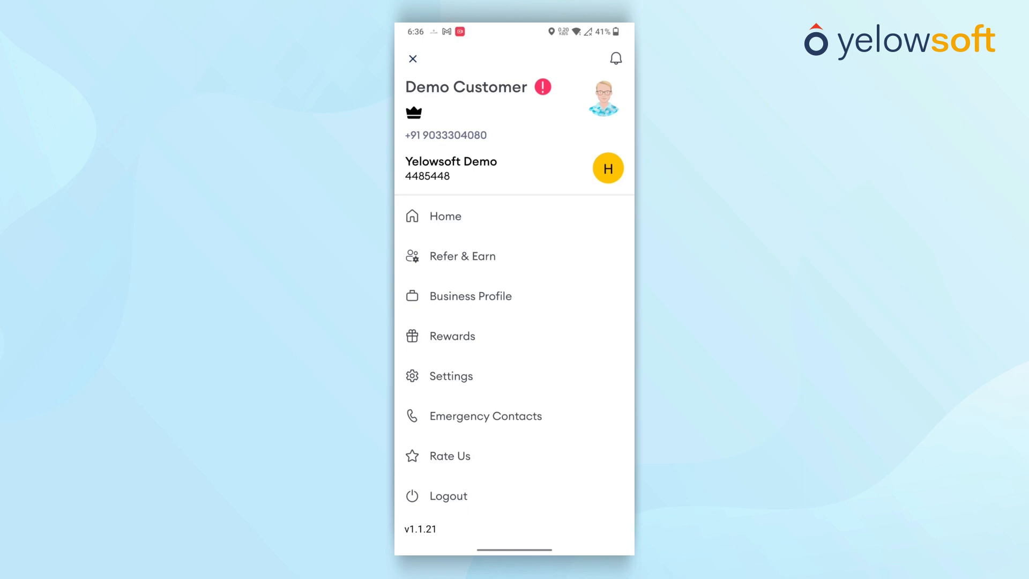
pyautogui.click(461, 256)
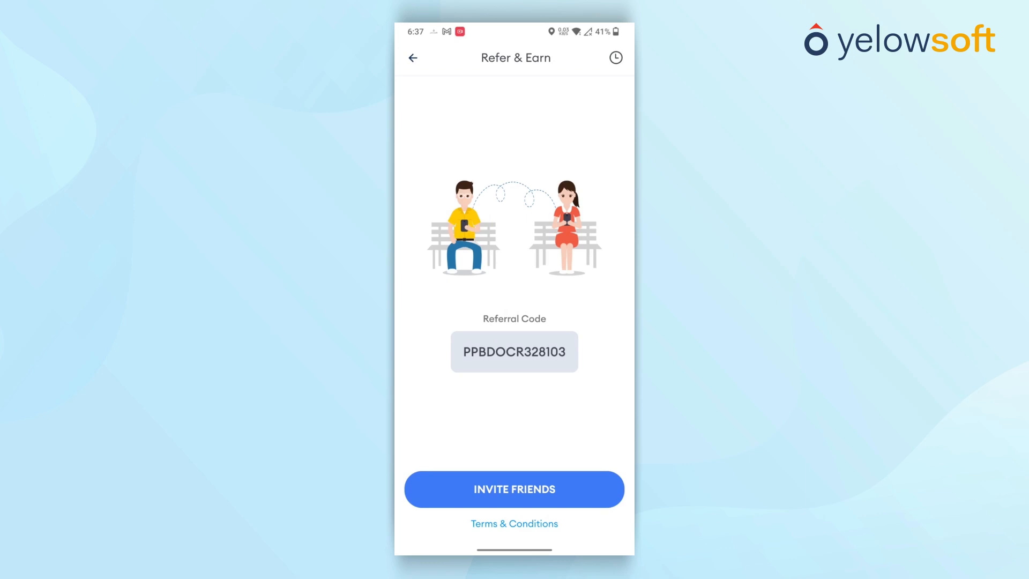
pyautogui.click(413, 58)
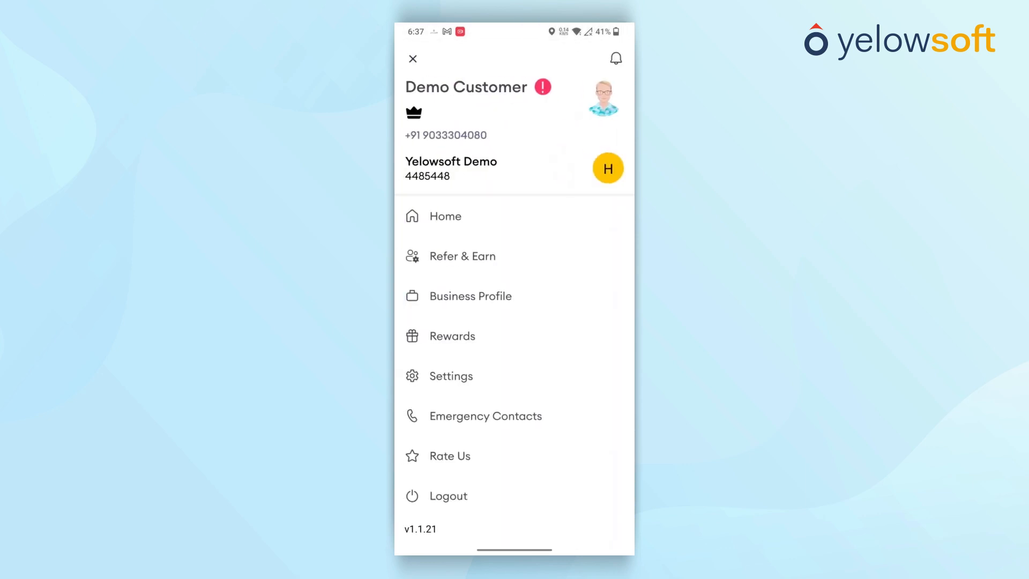
pyautogui.click(451, 336)
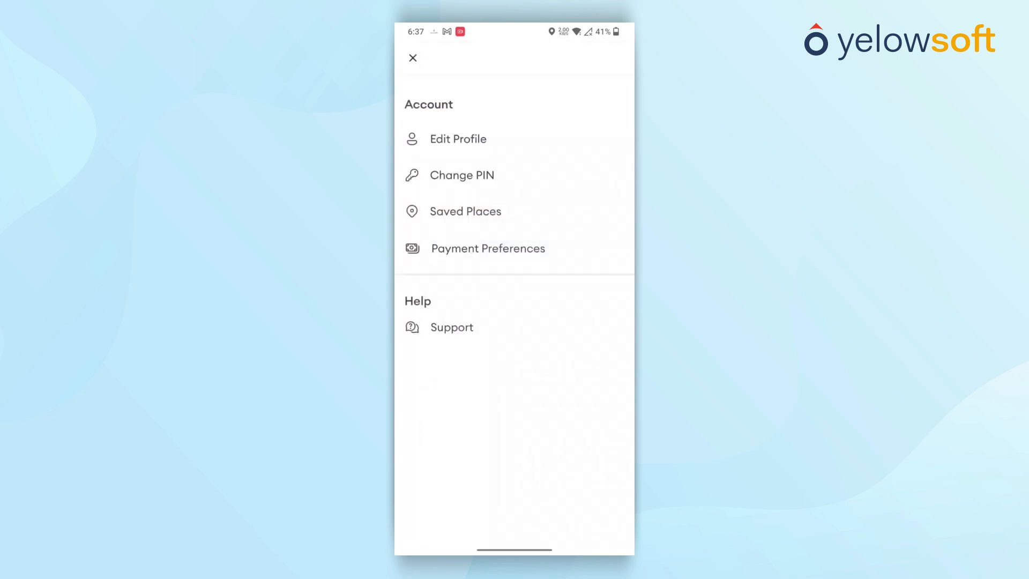
# Save the customer details from Edit Profile, getting a successful update confirmation
pyautogui.click(458, 138)
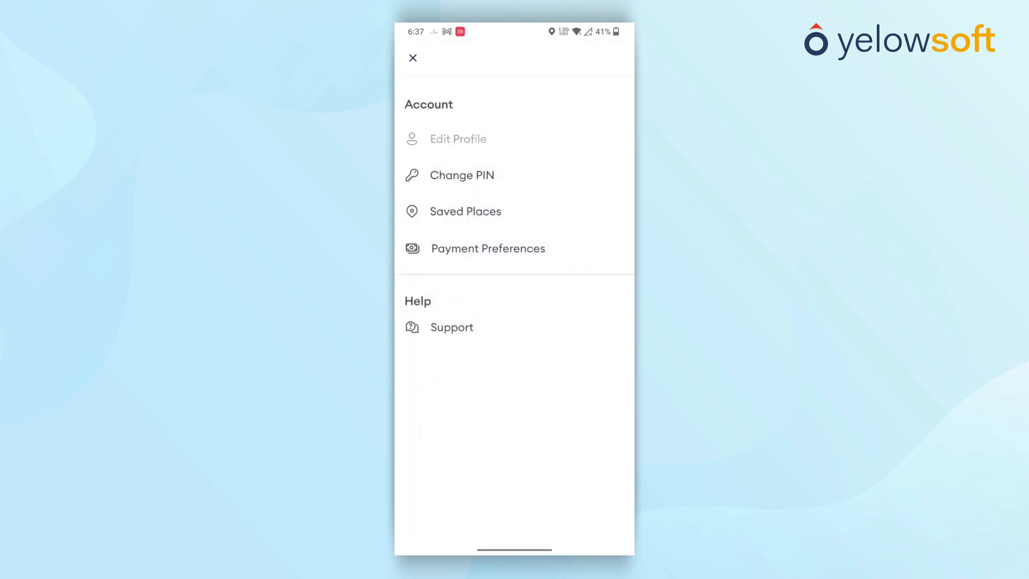
pyautogui.click(457, 138)
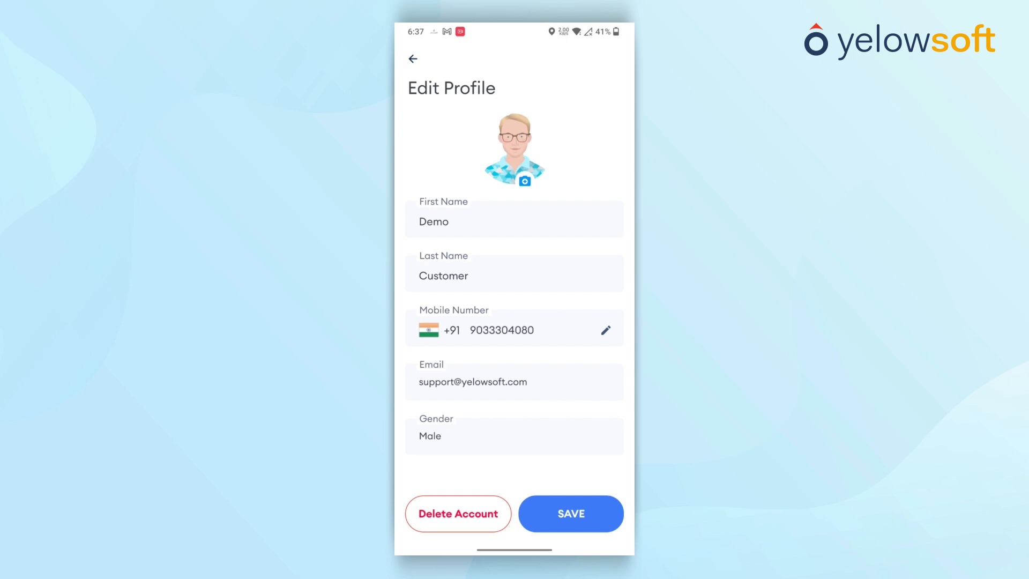
pyautogui.click(569, 514)
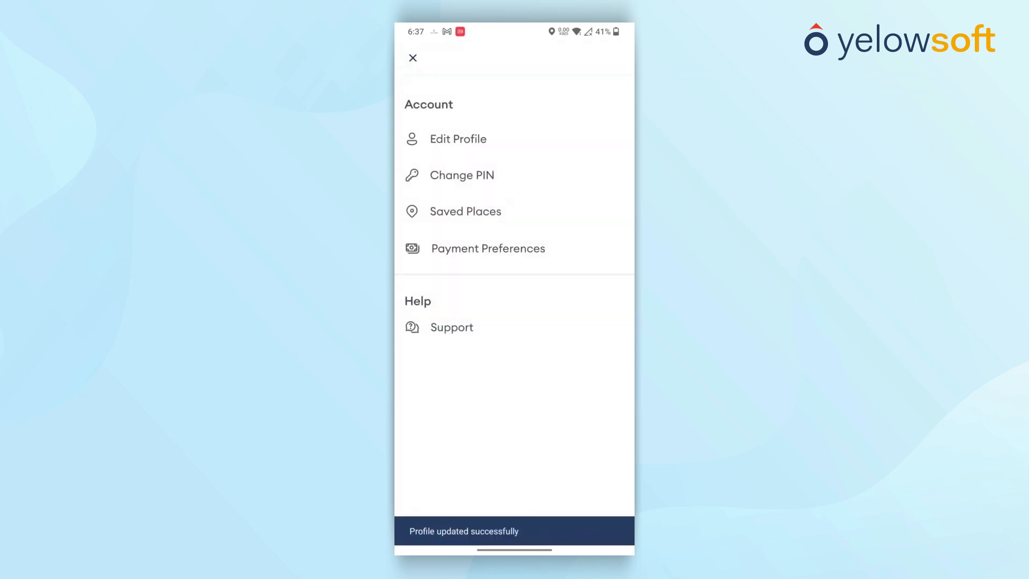